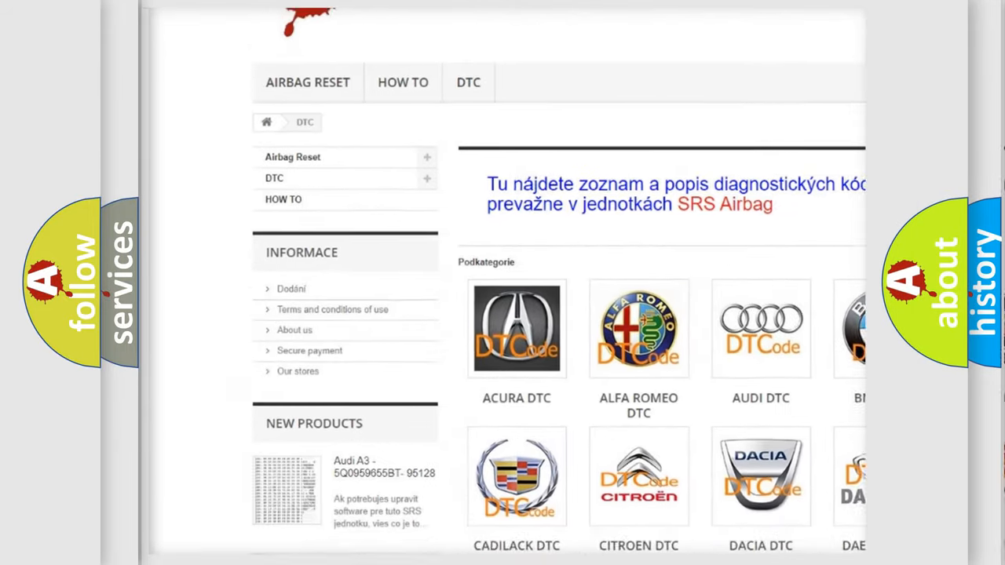
scroll("down", 3)
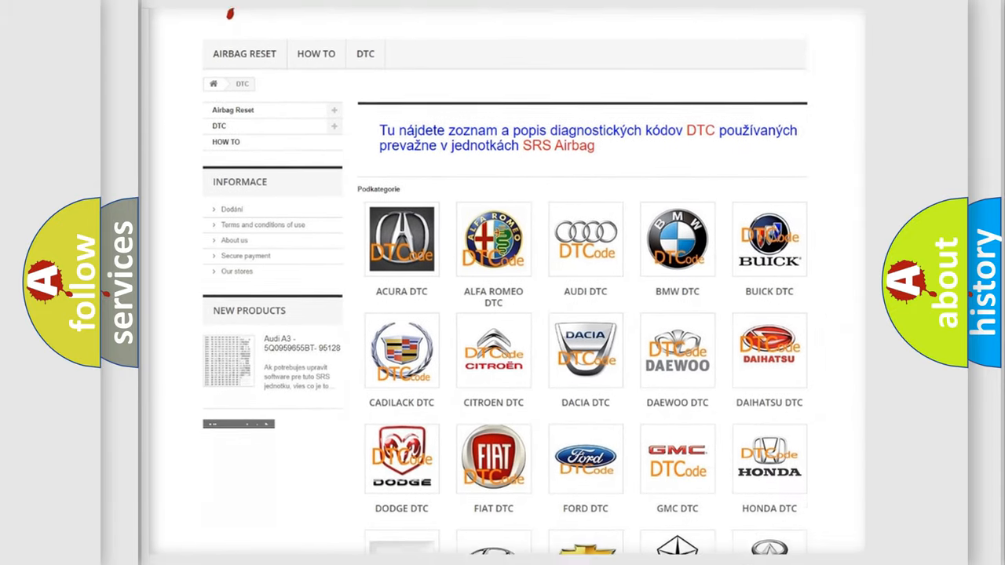
scroll("down", 3)
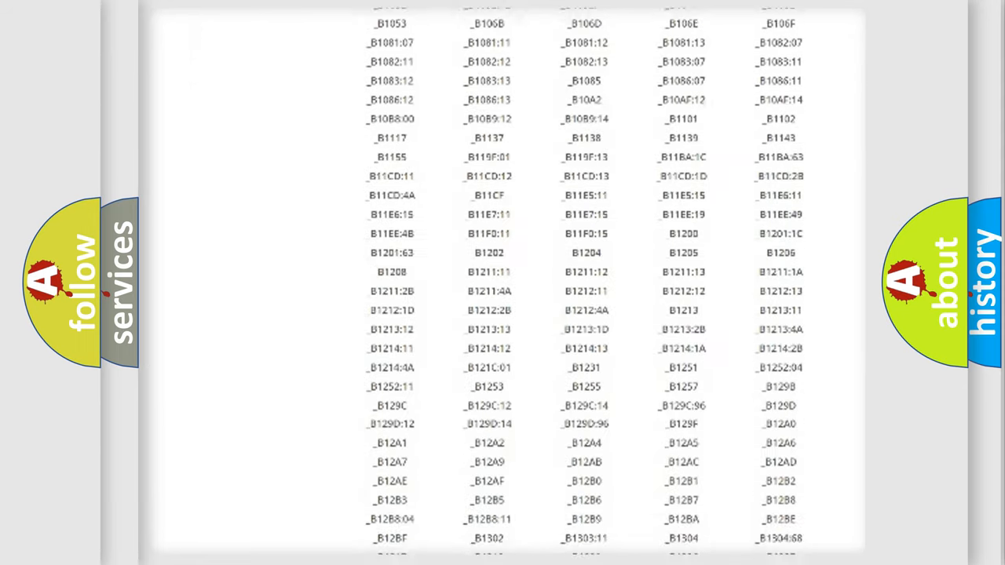
scroll("down", 3)
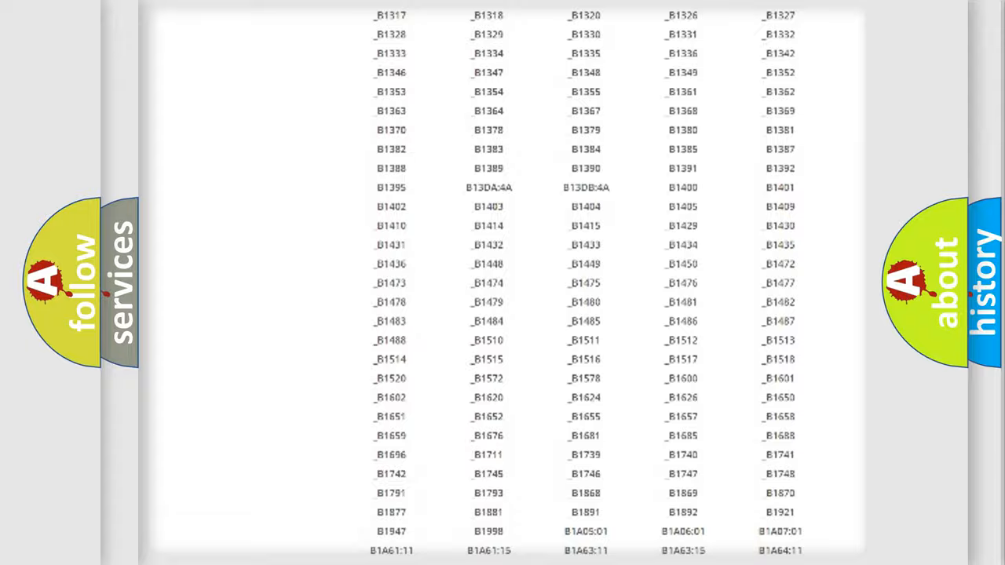